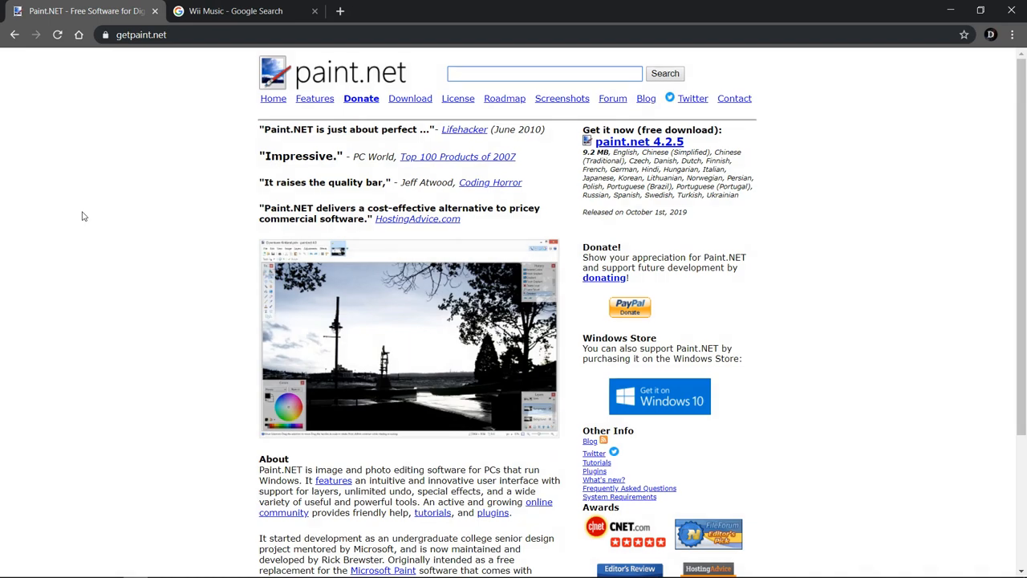
{"action": "mouse_move", "coordinate": [68, 225]}
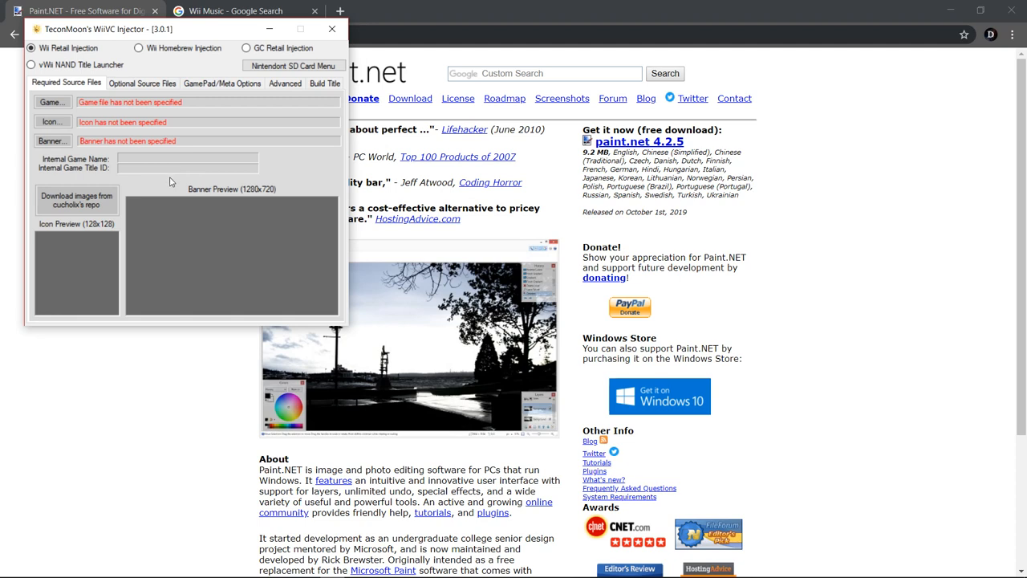
{"action": "mouse_move", "coordinate": [169, 178]}
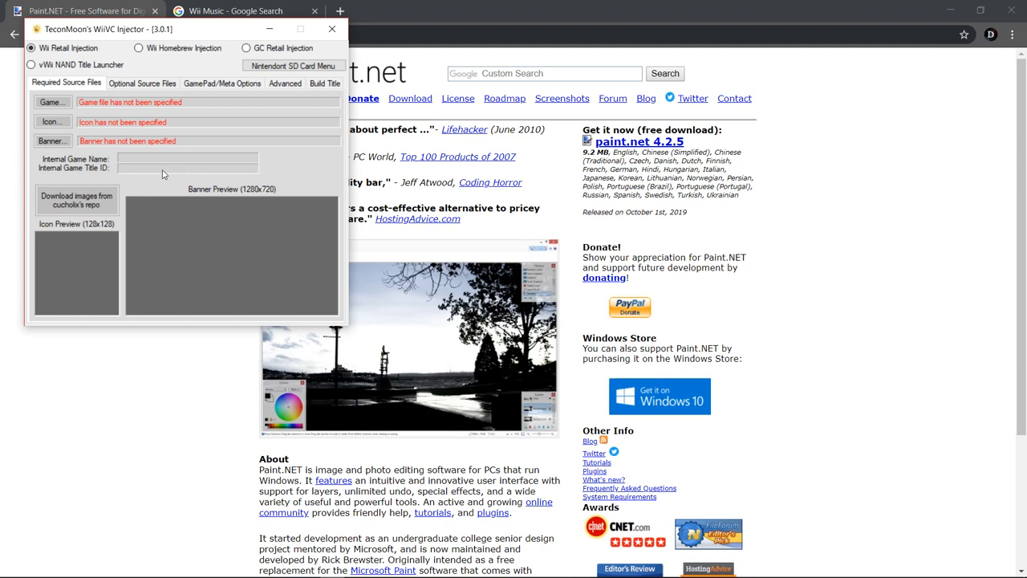
{"action": "mouse_move", "coordinate": [236, 275]}
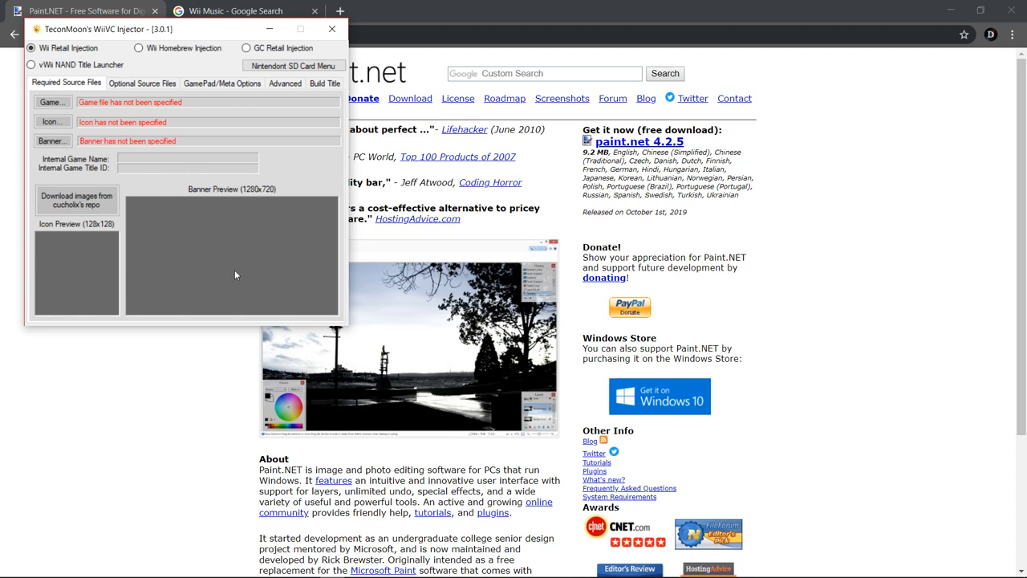
{"action": "mouse_move", "coordinate": [218, 260]}
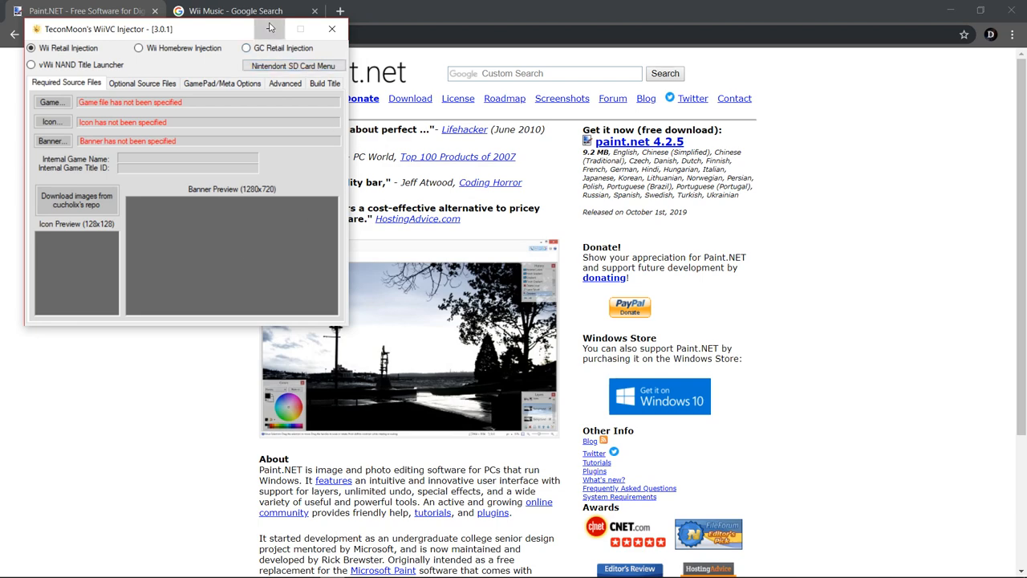
Step: View the freshly opened 128×128 iconTex template with its Wii header and black centre
{"action": "left_click", "coordinate": [331, 29]}
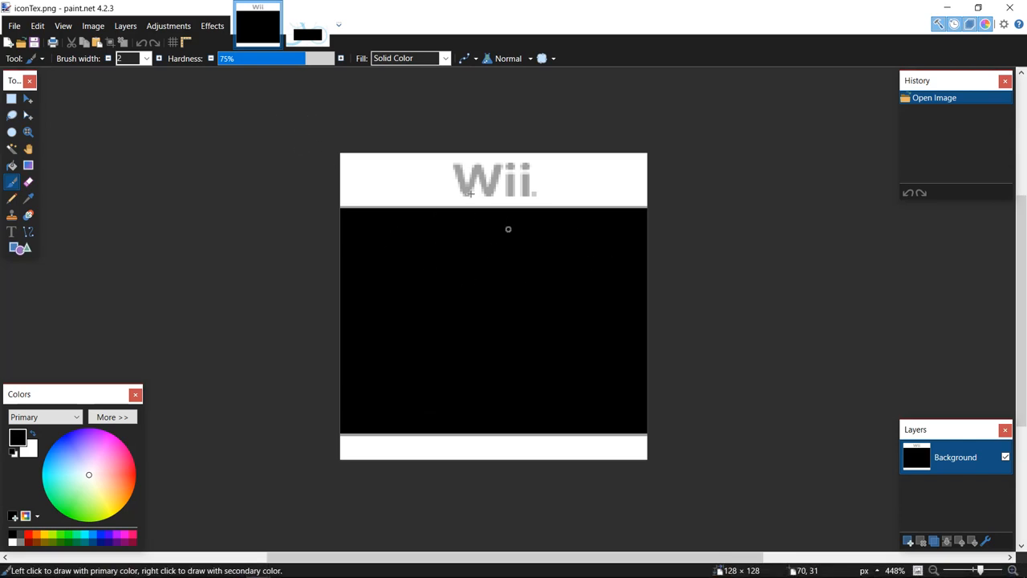
{"action": "left_click", "coordinate": [308, 24]}
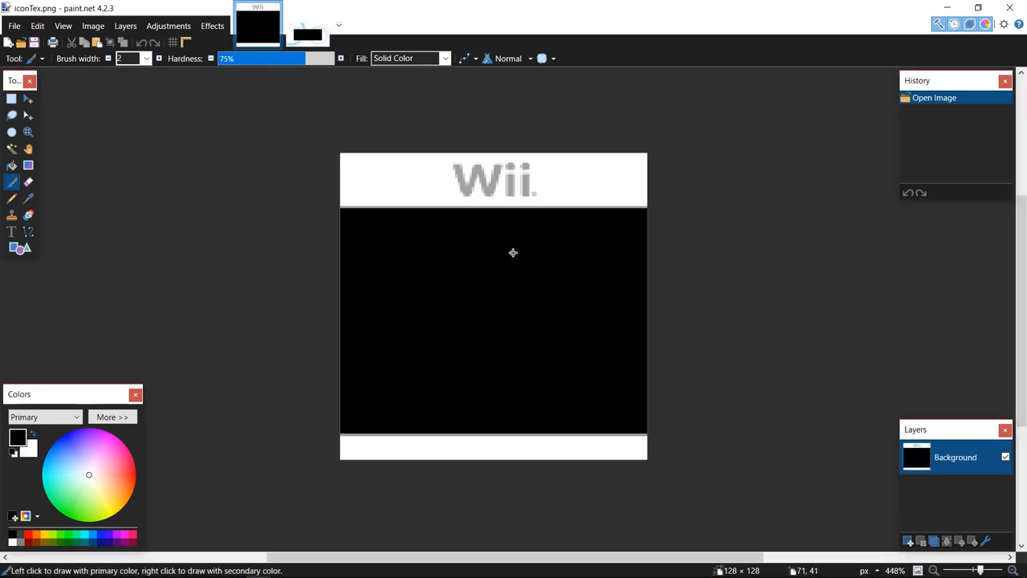
{"action": "mouse_move", "coordinate": [365, 289]}
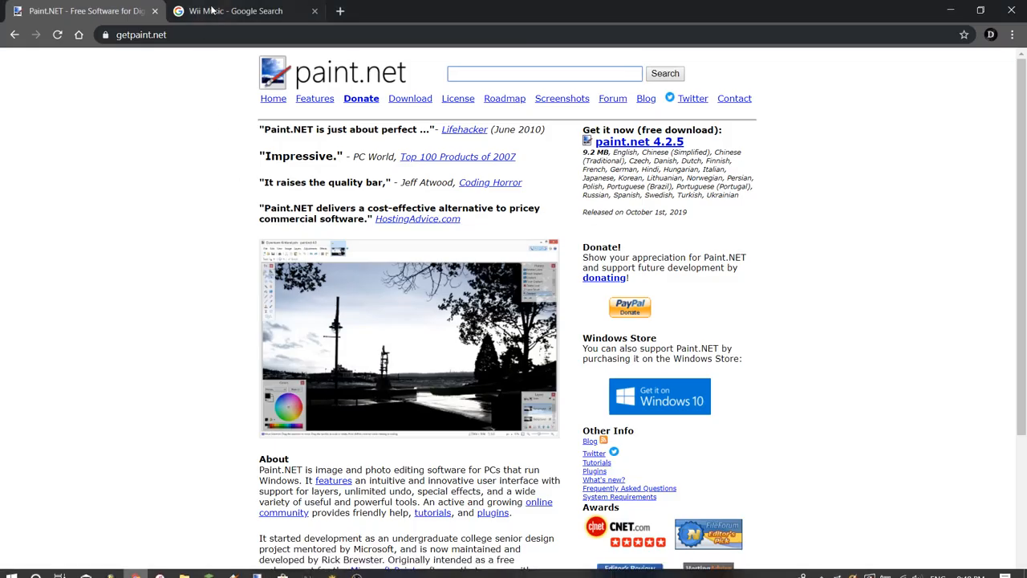
Step: Browse the Wii Music cover-art results in the Google Images tab
{"action": "left_click", "coordinate": [233, 10]}
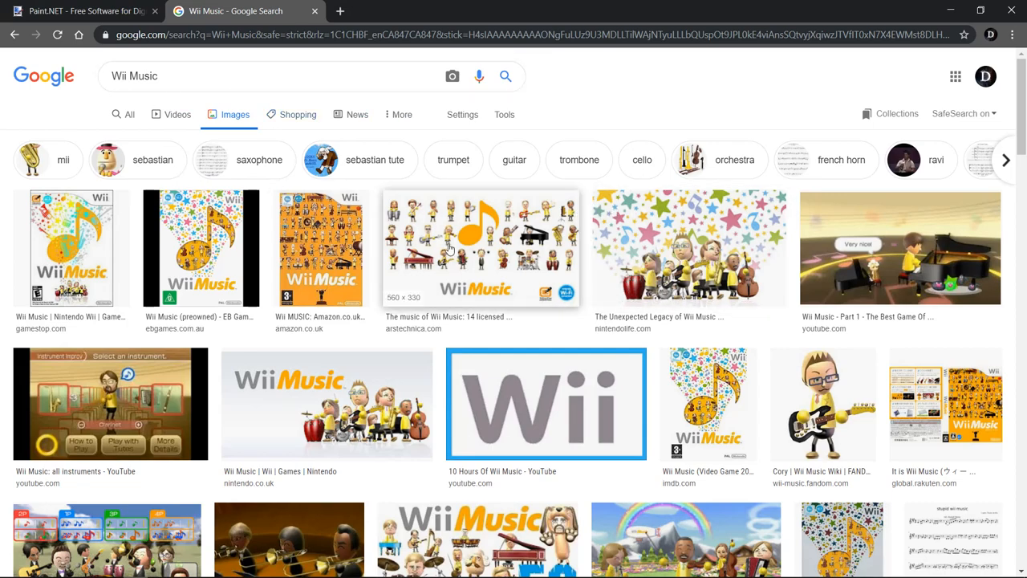
{"action": "scroll", "scroll_direction": "down", "scroll_amount": 3}
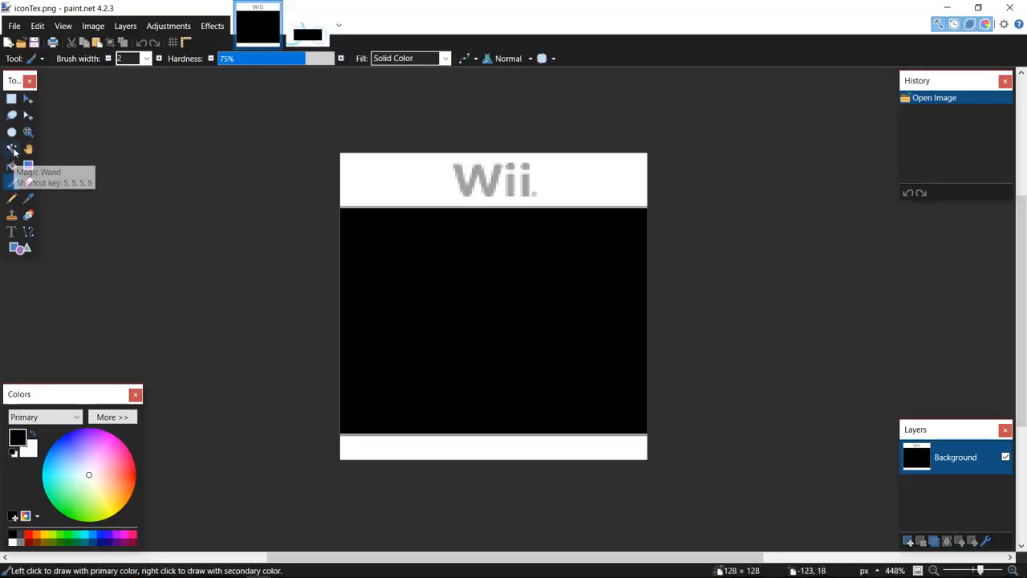
Step: Magic Wand out the black centre, add a new layer and paste the Wii Music note artwork
{"action": "left_click", "coordinate": [13, 151]}
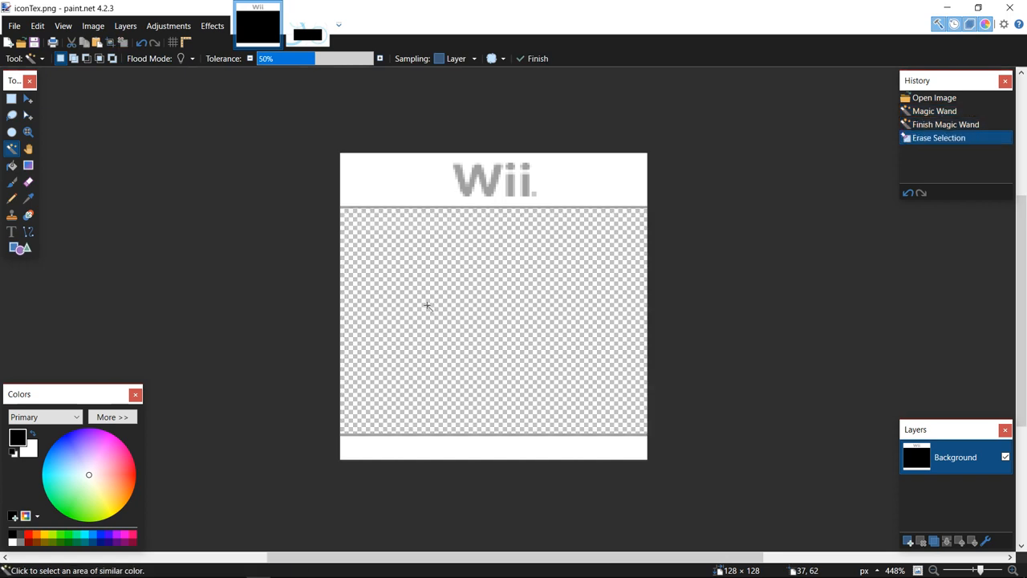
{"action": "left_click", "coordinate": [909, 539]}
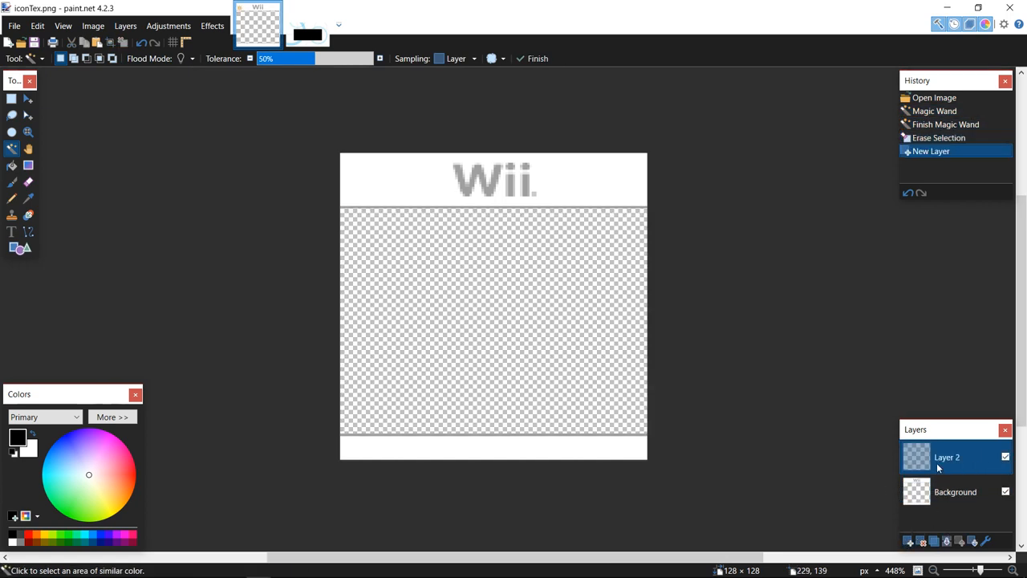
{"action": "key", "text": "ctrl+v"}
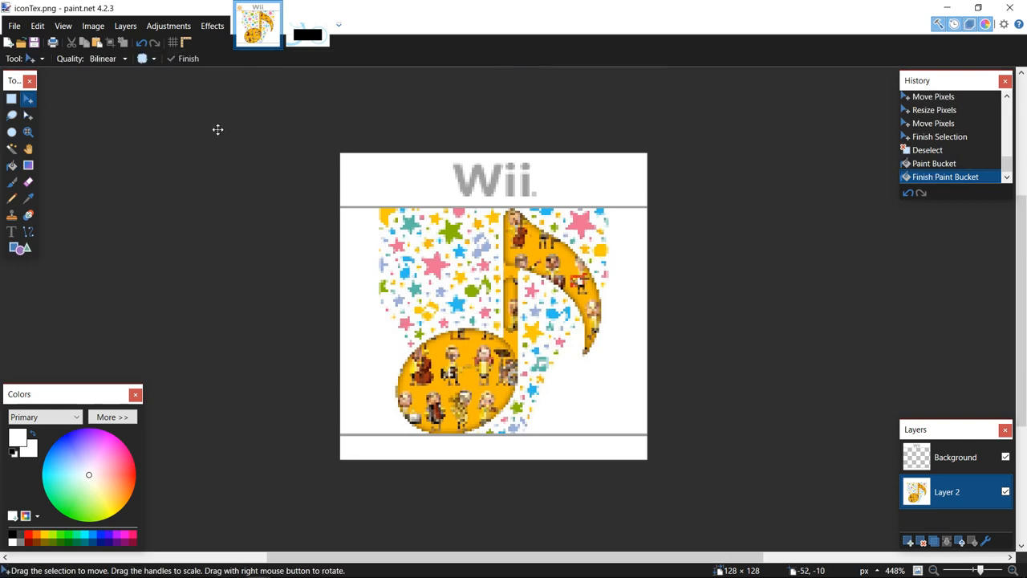
{"action": "mouse_move", "coordinate": [242, 141]}
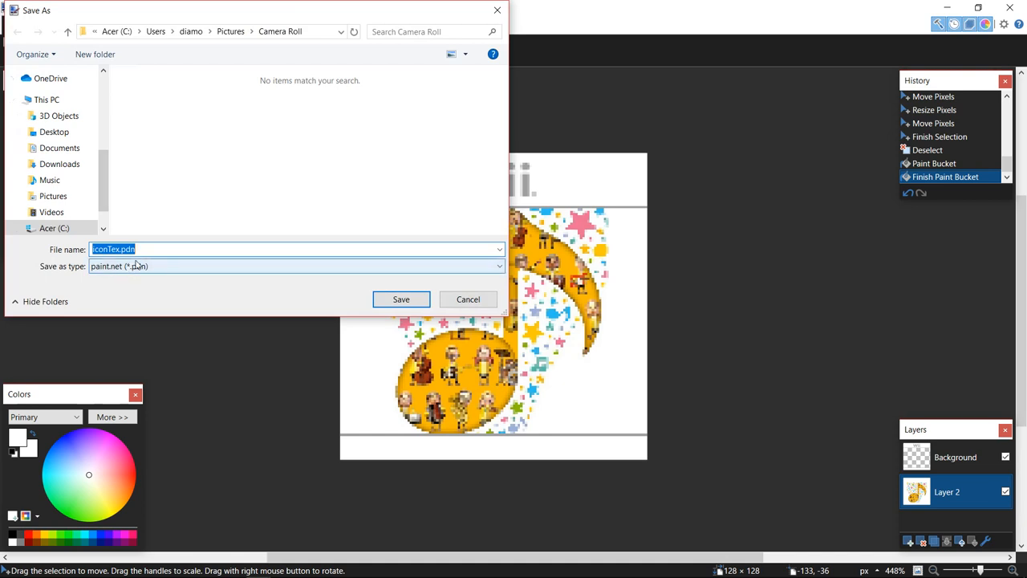
Step: Save the icon as a TGA, accepting the save configuration and flattening the layers
{"action": "left_click", "coordinate": [296, 266]}
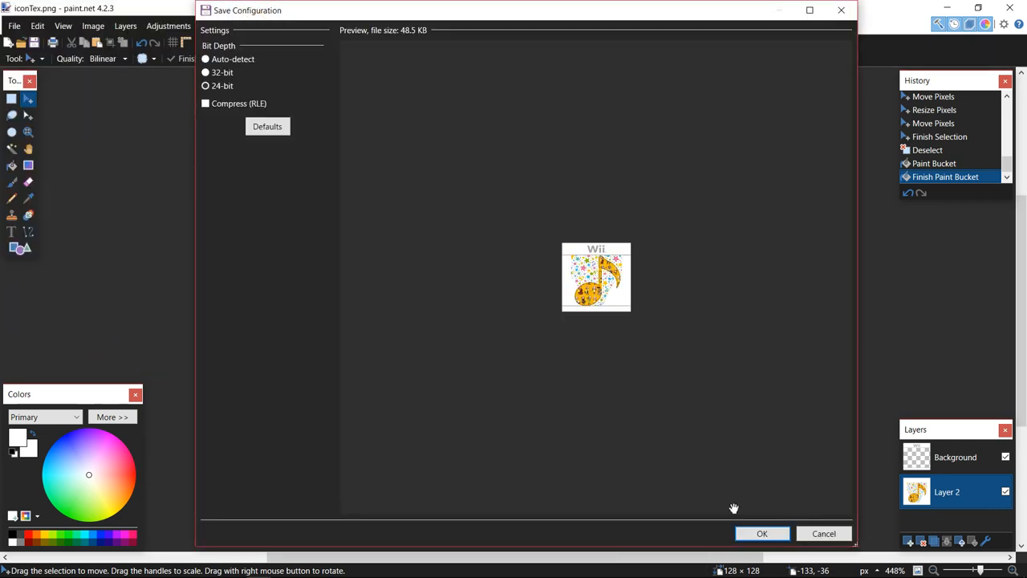
{"action": "left_click", "coordinate": [761, 533]}
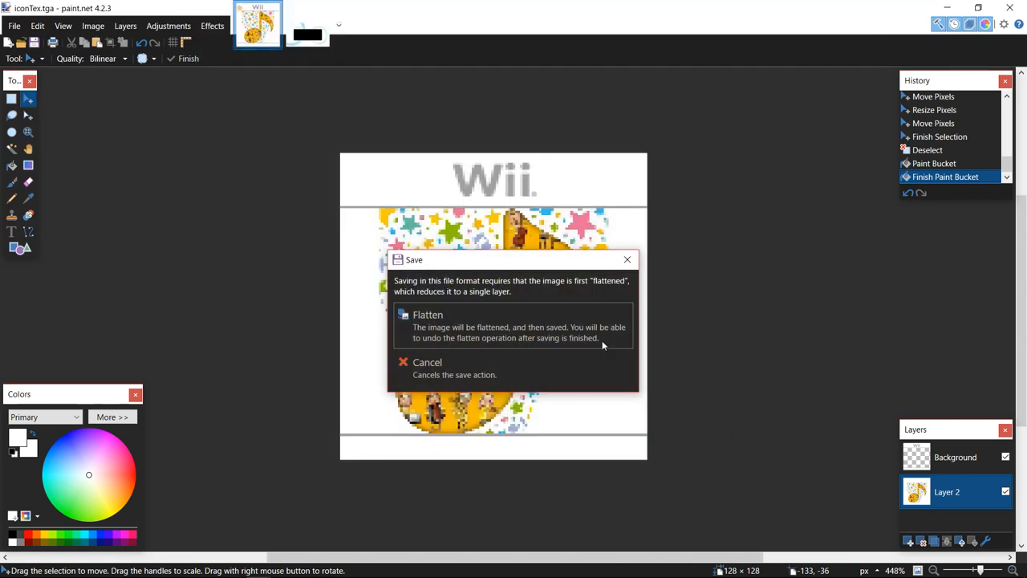
{"action": "left_click", "coordinate": [427, 313]}
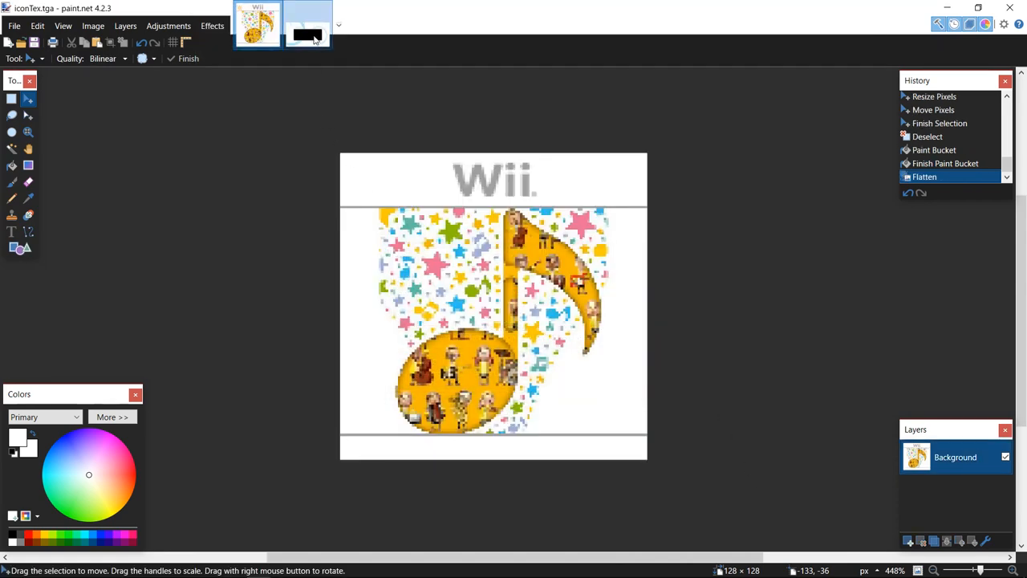
Step: Switch to the 1280×720 bootTvTex banner template, then back to the Wii Music results
{"action": "left_click", "coordinate": [308, 24]}
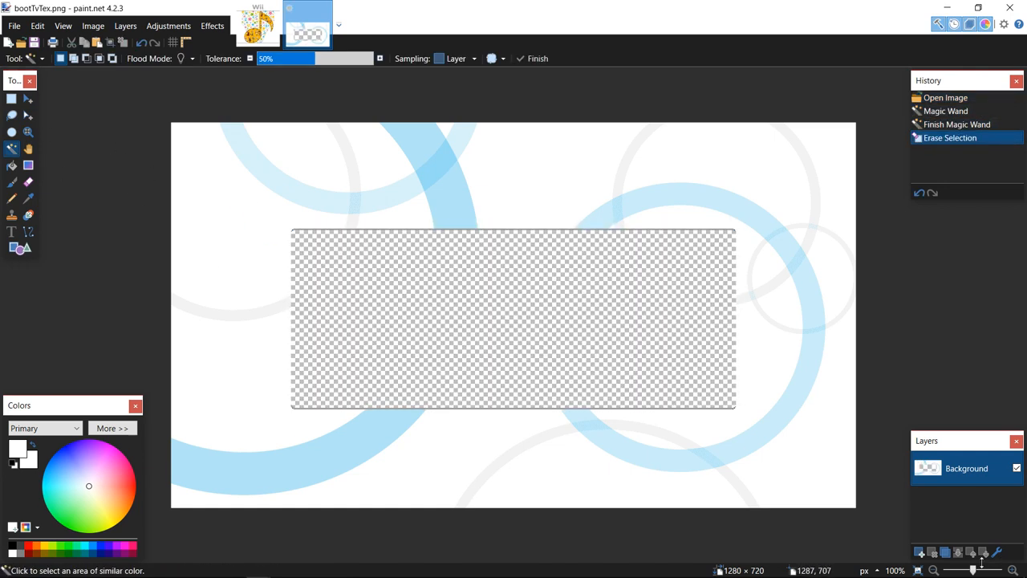
{"action": "left_click", "coordinate": [919, 552]}
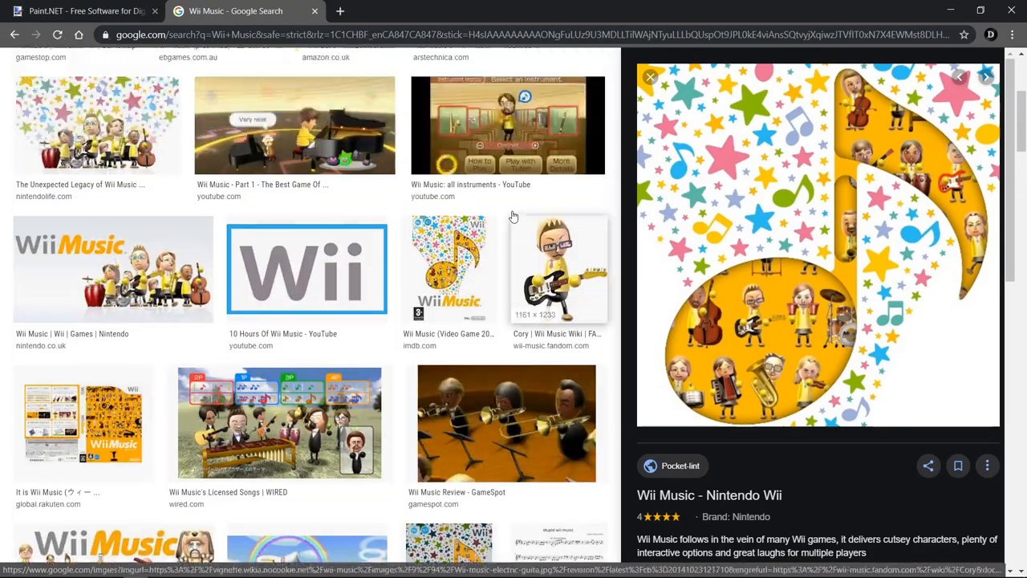
Step: Scroll the Wii Music results looking for the starry musical-note artwork
{"action": "scroll", "scroll_direction": "up", "scroll_amount": 3}
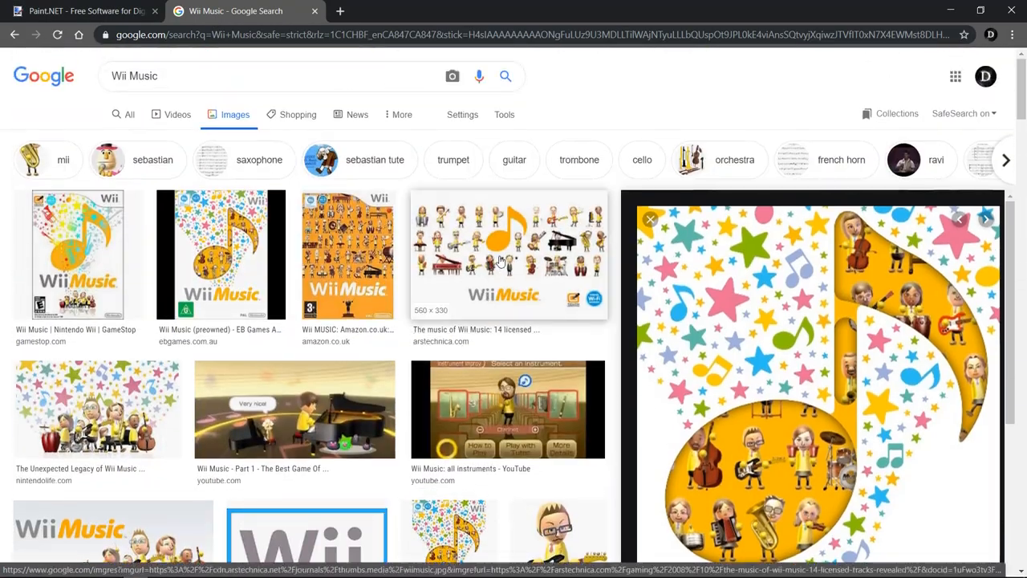
{"action": "scroll", "scroll_direction": "down", "scroll_amount": 3}
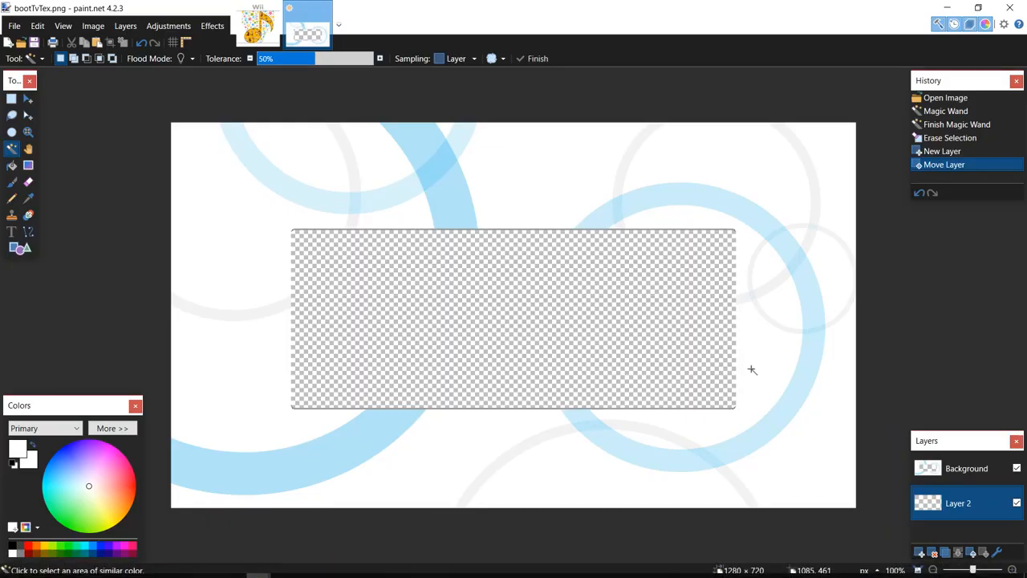
Step: Paste the Wii Music artwork onto Layer 2 and stretch it over the banner's empty centre
{"action": "key", "text": "ctrl+v"}
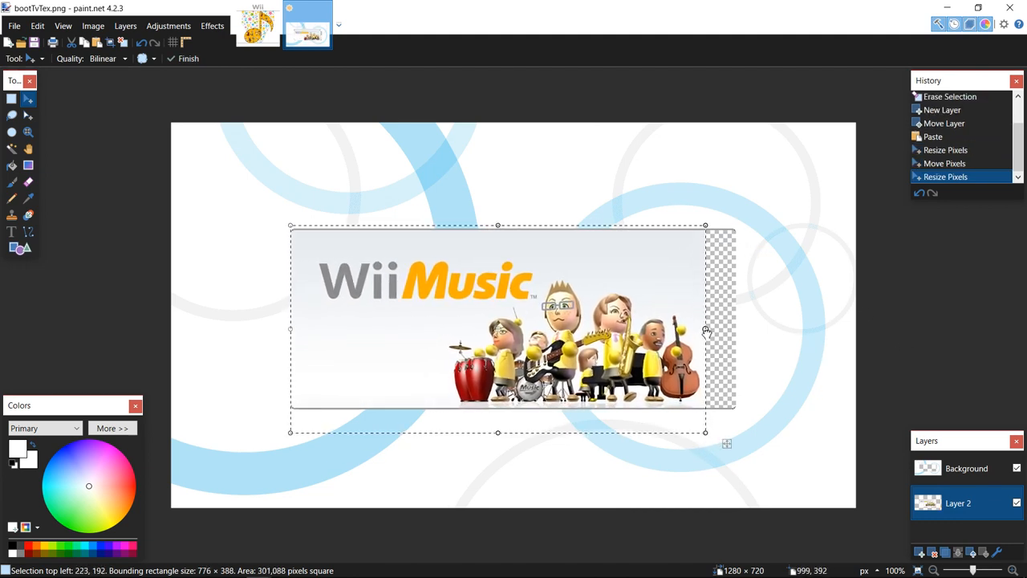
{"action": "left_click_drag", "start_coordinate": [705, 329], "coordinate": [736, 331]}
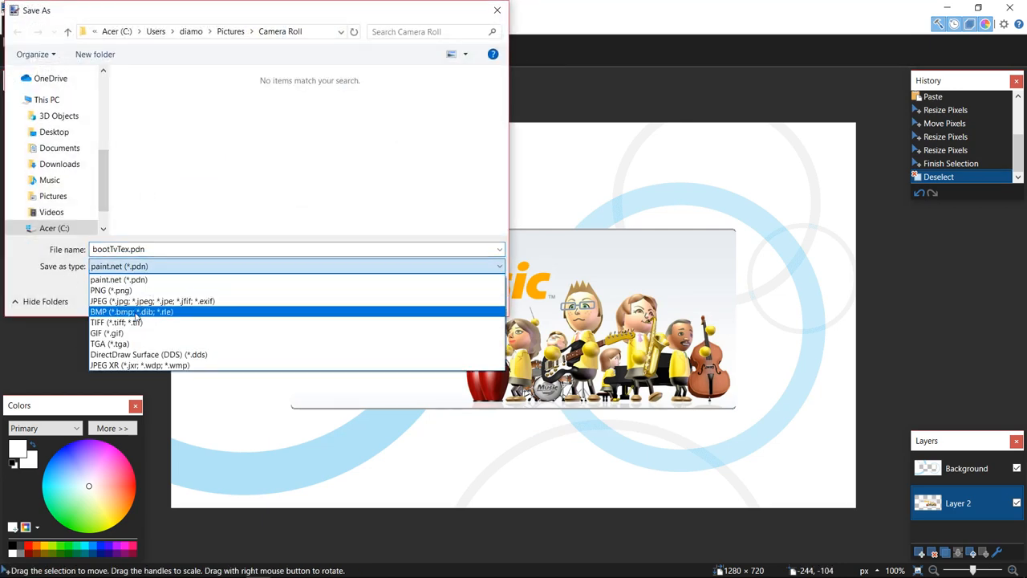
Step: Save the banner as bootTvTex.tga in Camera Roll and accept the TGA save configuration
{"action": "left_click", "coordinate": [109, 344]}
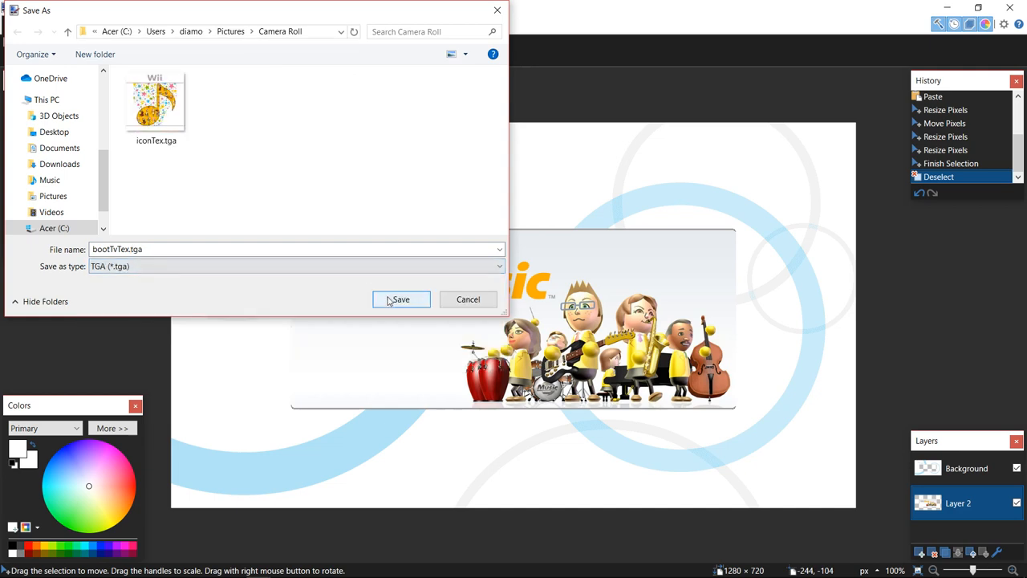
{"action": "left_click", "coordinate": [402, 300]}
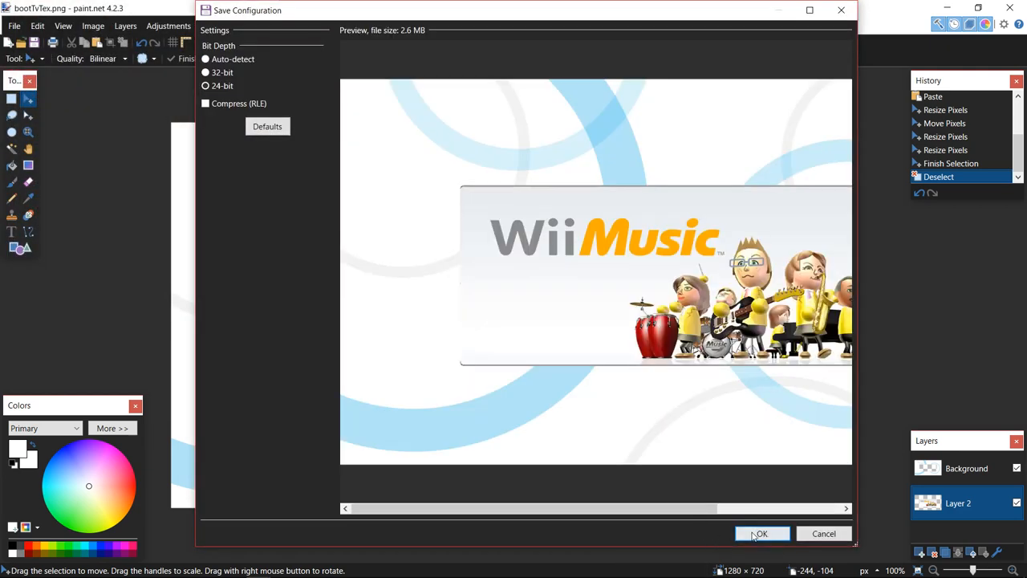
{"action": "left_click", "coordinate": [761, 533]}
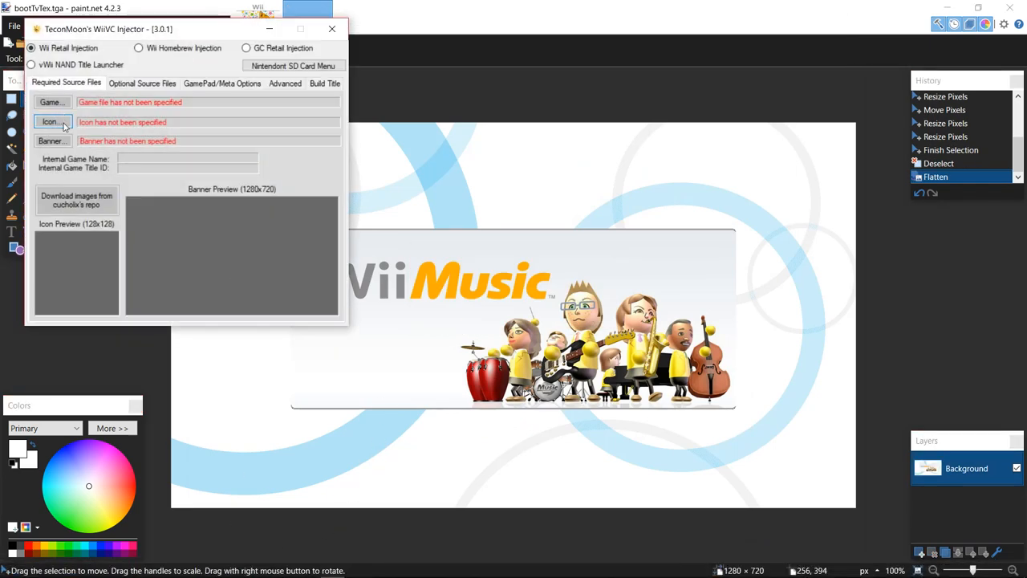
Step: Start the Icon picker and dismiss the 128x128 size warning
{"action": "left_click", "coordinate": [52, 122]}
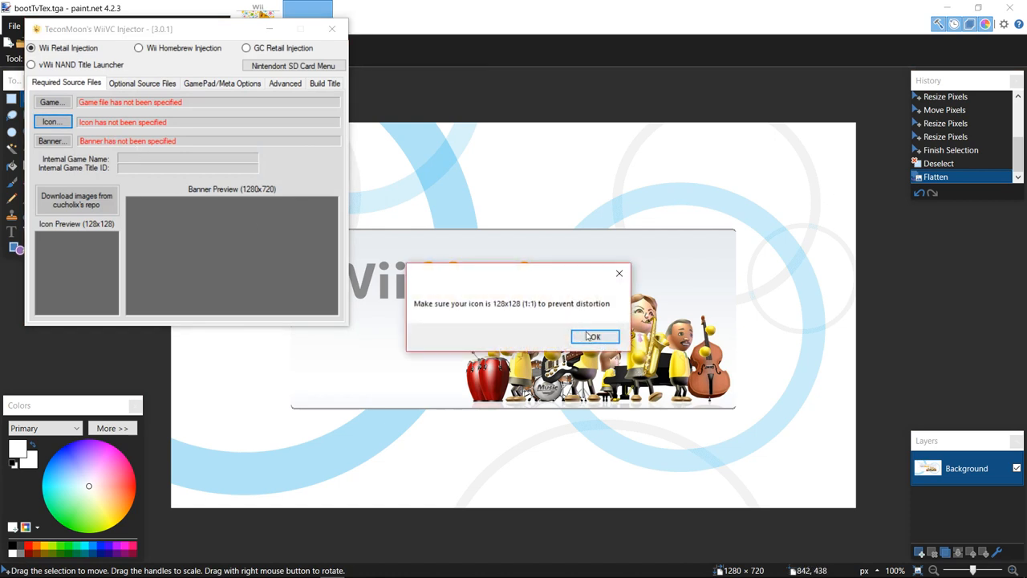
{"action": "left_click", "coordinate": [594, 338]}
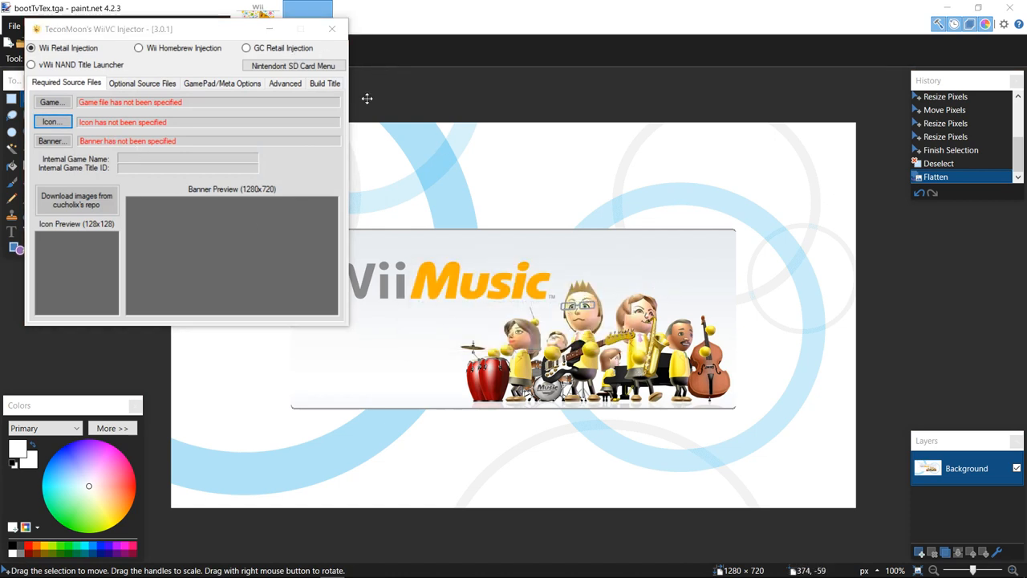
{"action": "mouse_move", "coordinate": [344, 36]}
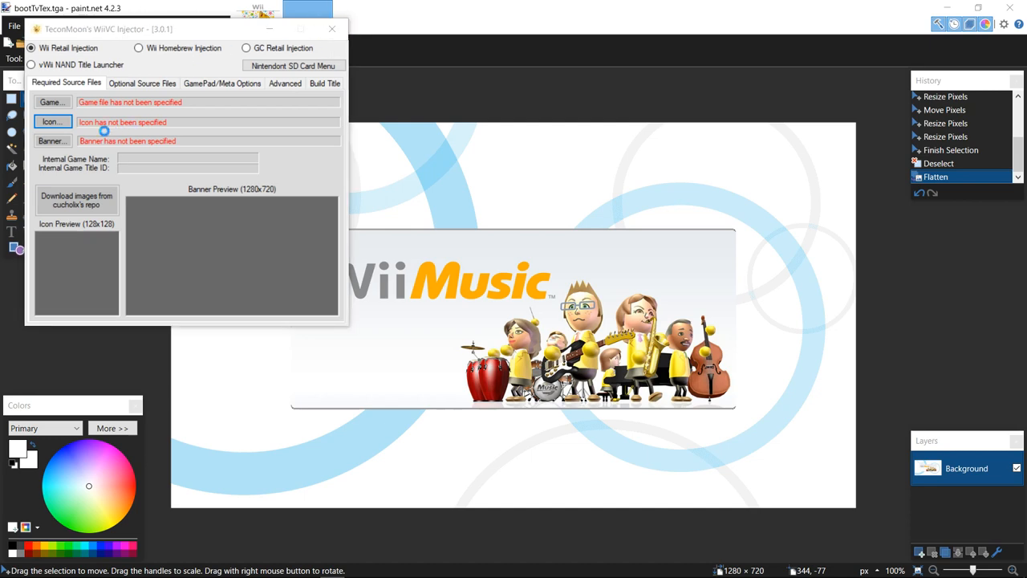
{"action": "left_click", "coordinate": [51, 122]}
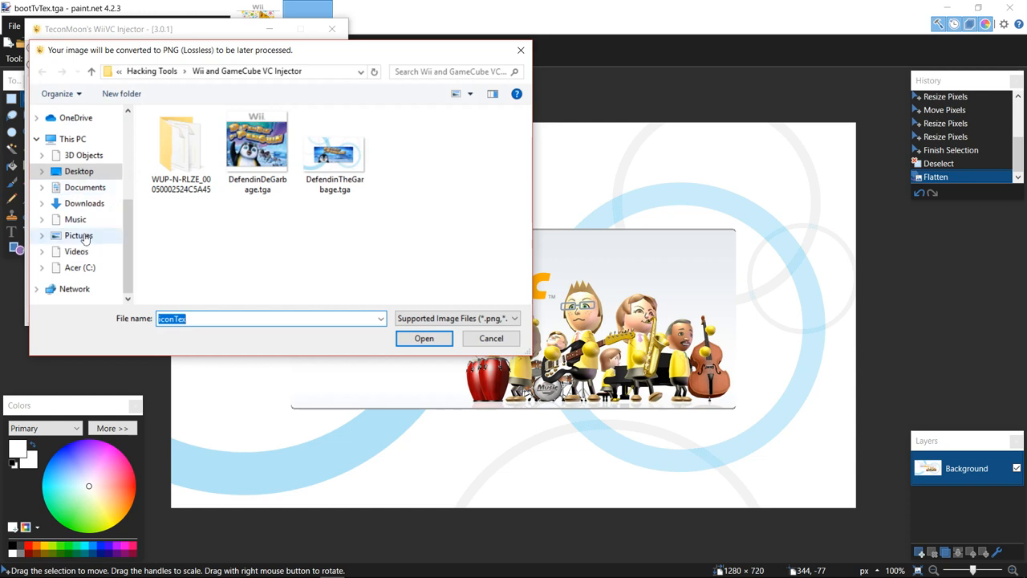
Step: Browse to Pictures > Camera Roll and load iconTex.tga as the icon
{"action": "left_click", "coordinate": [77, 235]}
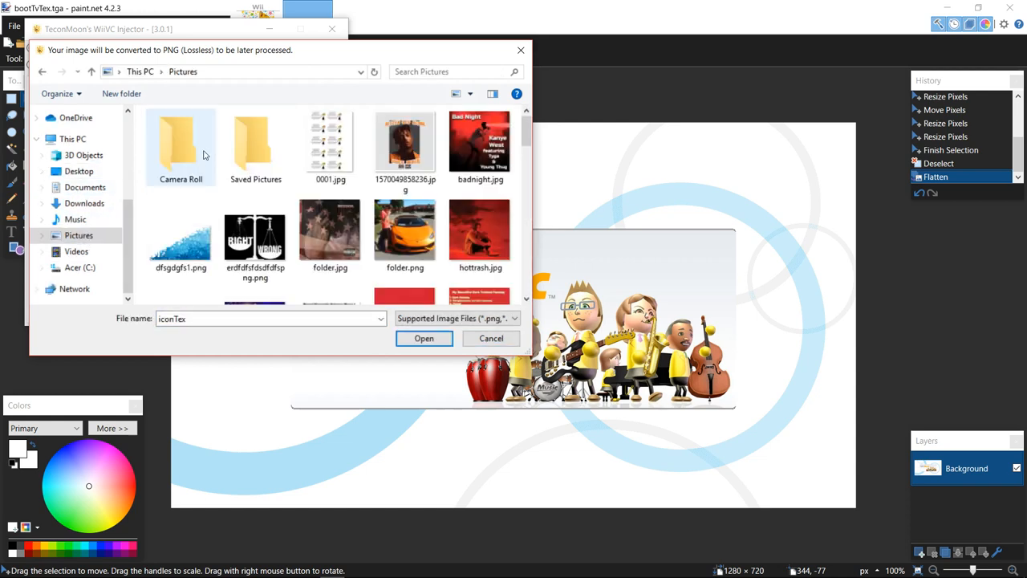
{"action": "double_click", "coordinate": [180, 144]}
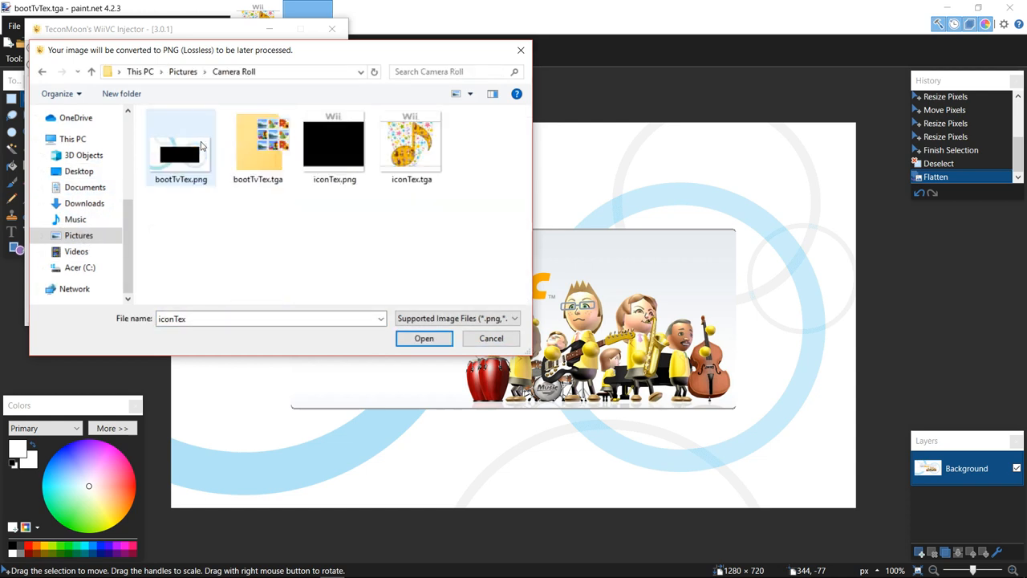
{"action": "left_click", "coordinate": [491, 337]}
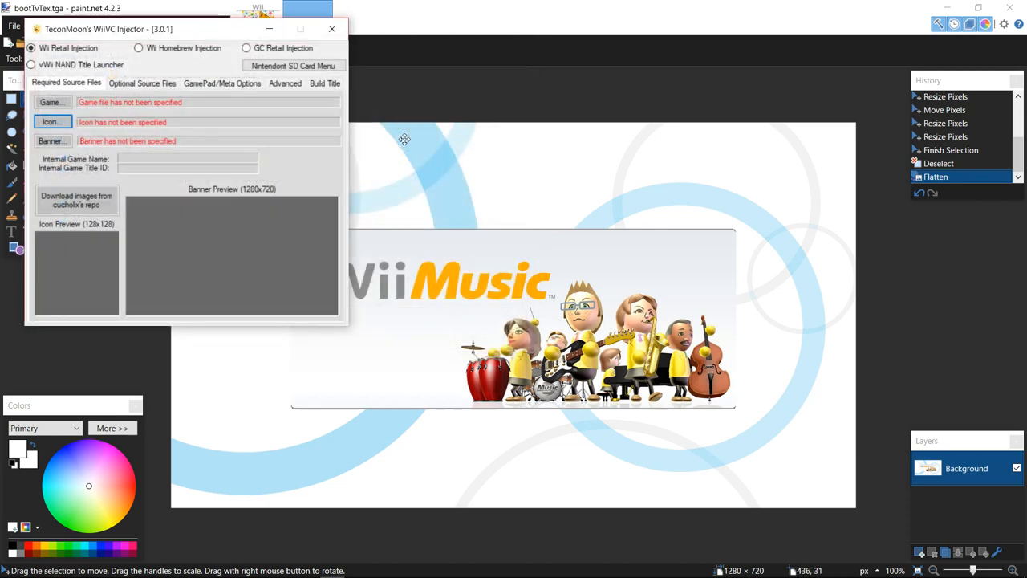
{"action": "mouse_move", "coordinate": [237, 216]}
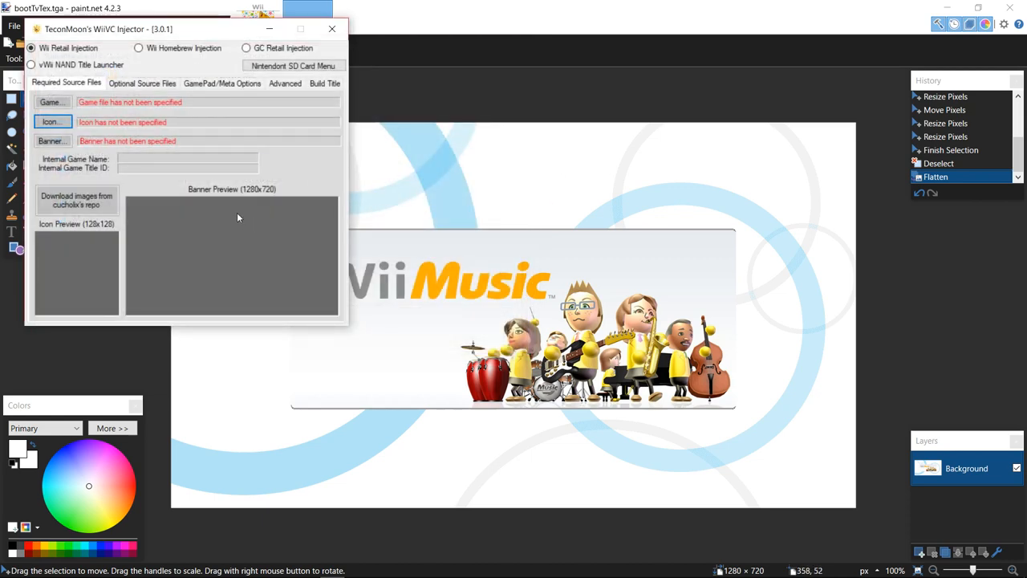
Step: Dismiss the 1280x720 banner warning and load bootTvTex.tga from Camera Roll as the banner
{"action": "left_click", "coordinate": [52, 122]}
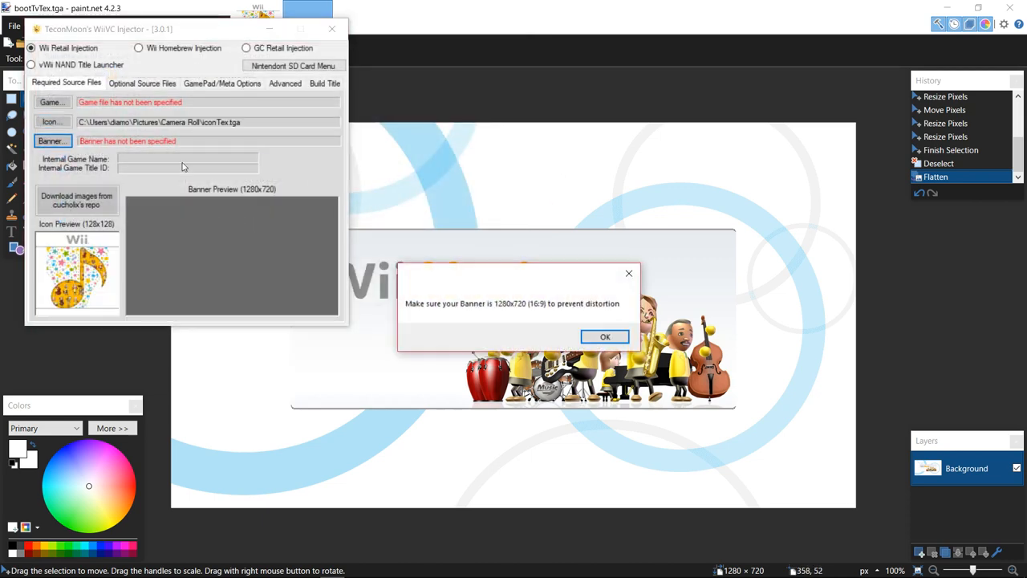
{"action": "left_click", "coordinate": [603, 337]}
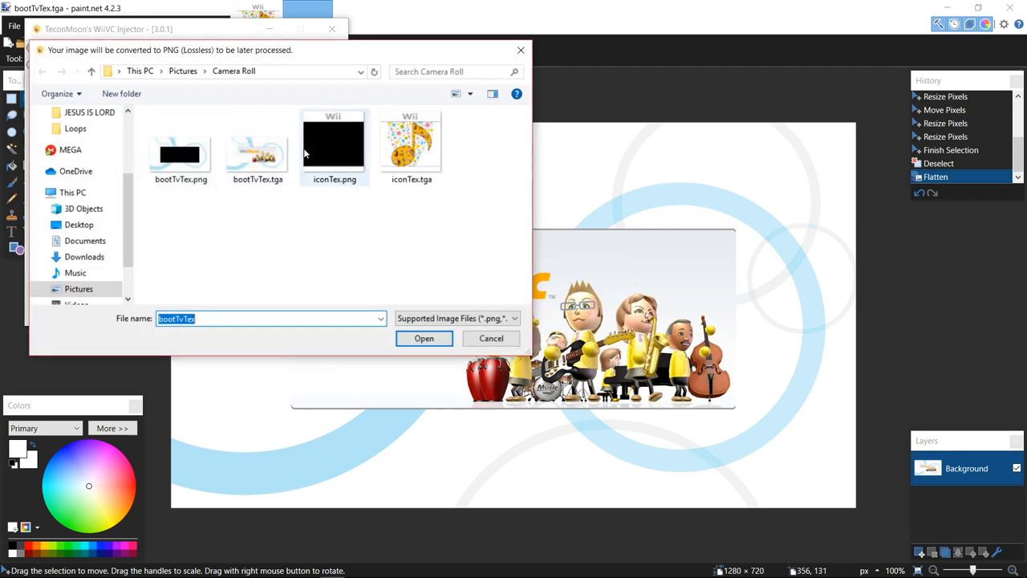
{"action": "left_click", "coordinate": [424, 338]}
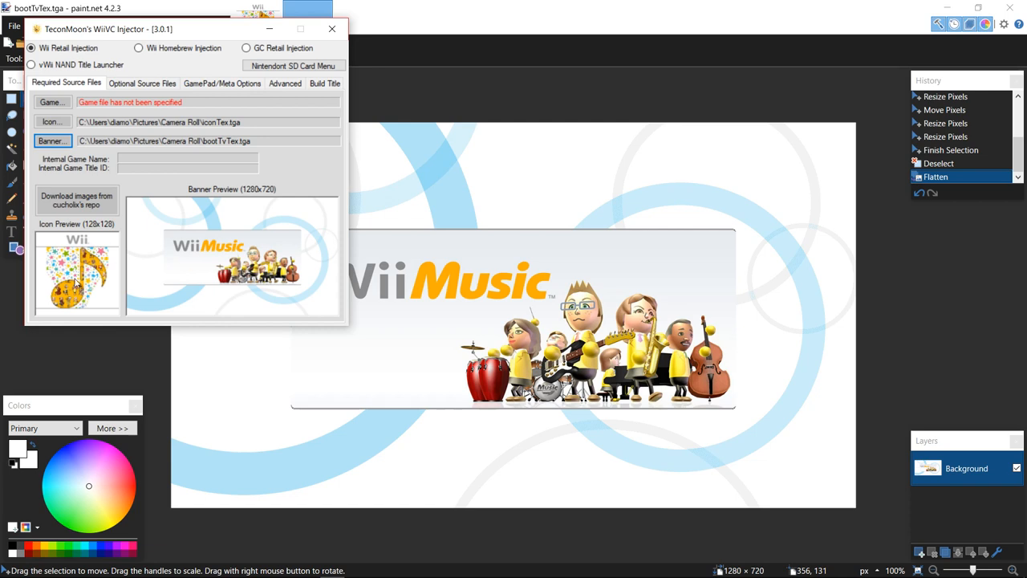
{"action": "mouse_move", "coordinate": [211, 231]}
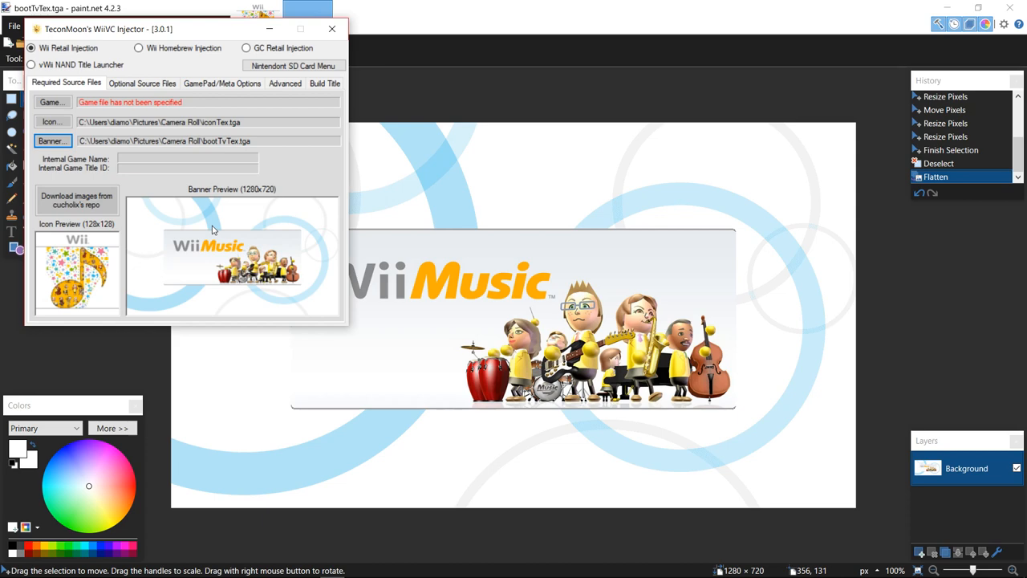
{"action": "mouse_move", "coordinate": [540, 533]}
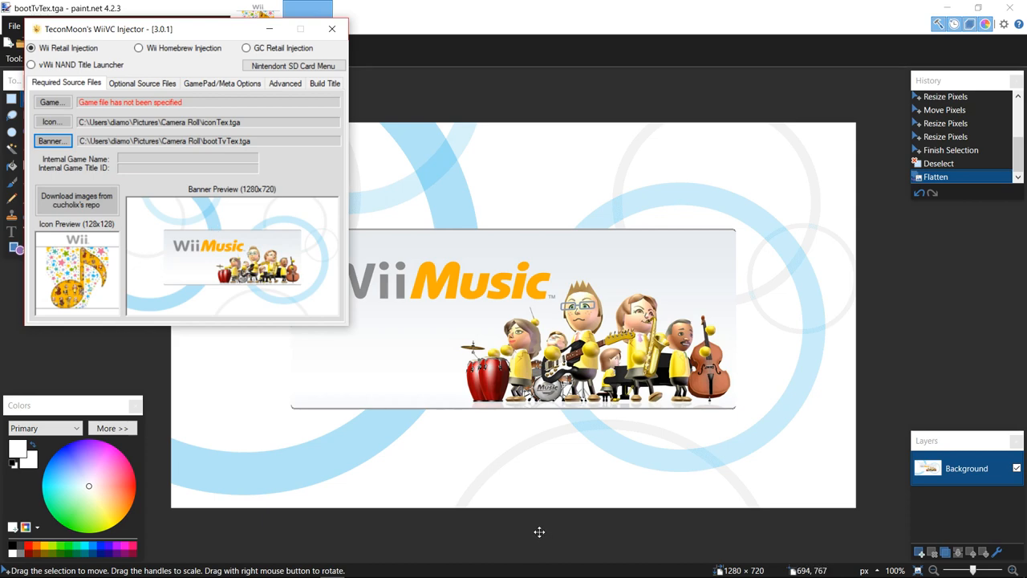